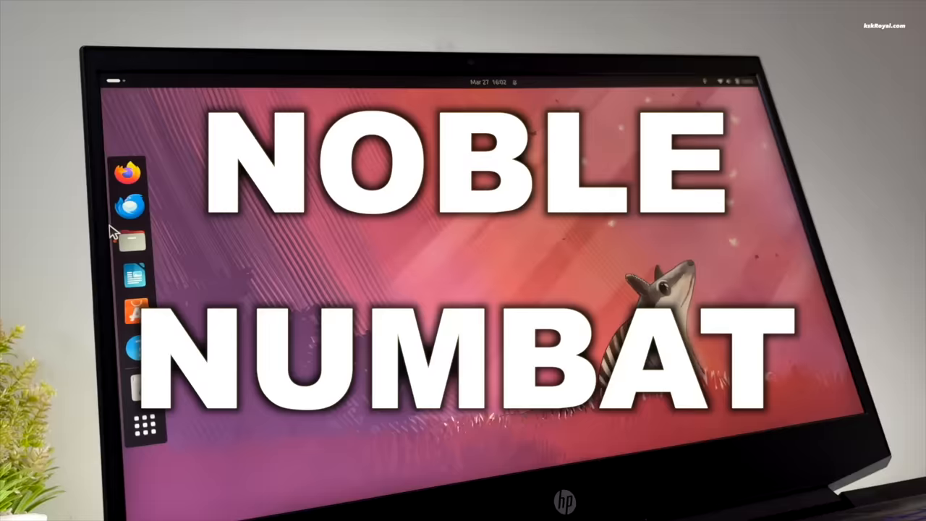
# Step: Launch the Ubuntu installer from the dock to reach the English language page
pyautogui.click(132, 239)
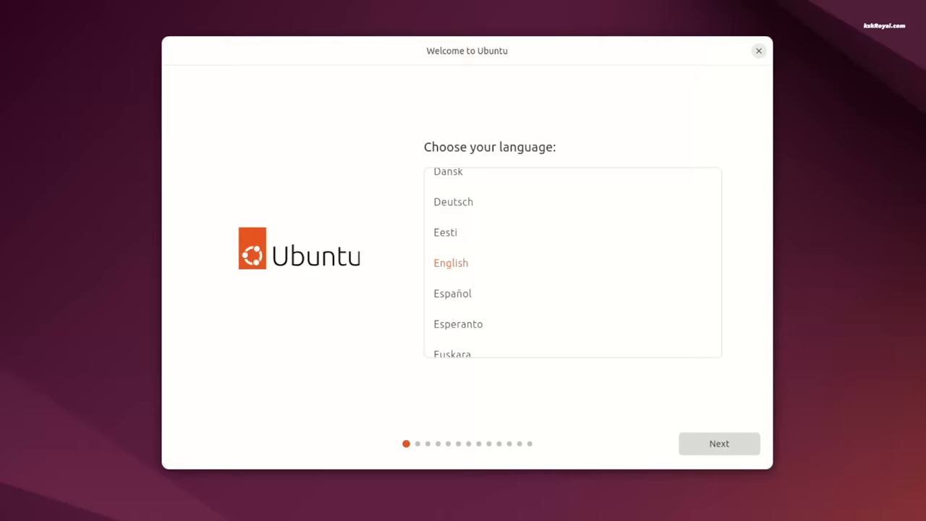
# Step: Keep English and English (US) layout, passing Accessibility, and choose Install Ubuntu
pyautogui.click(718, 443)
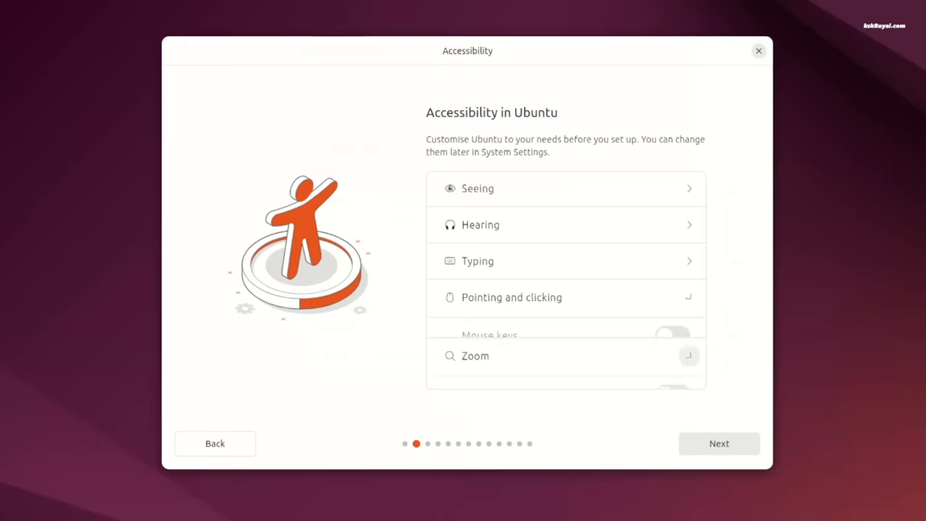
pyautogui.click(719, 443)
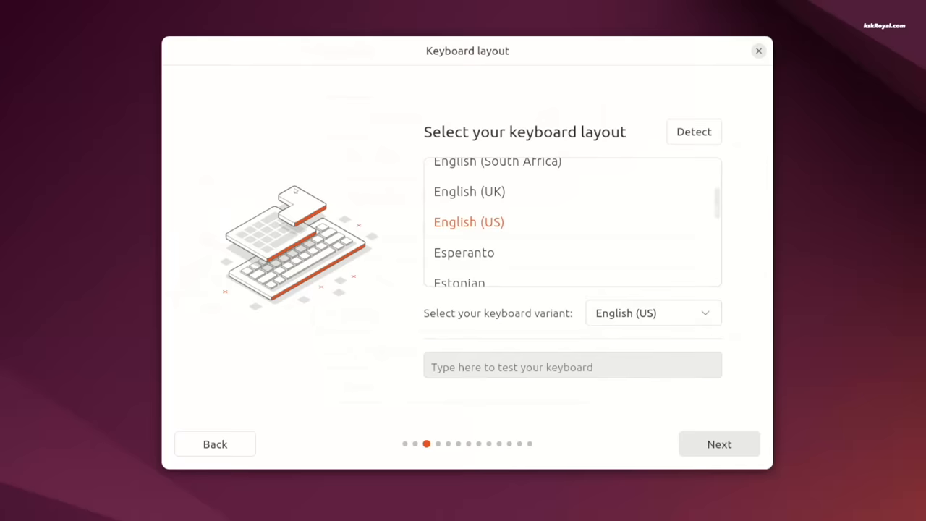
pyautogui.click(719, 444)
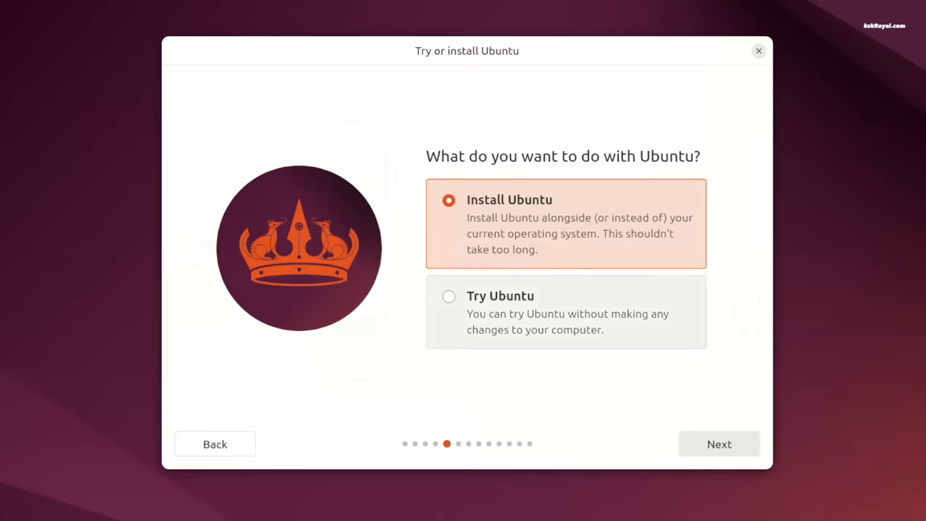
# Step: Choose Extended selection, both proprietary options, and install alongside Windows Boot Manager
pyautogui.click(719, 443)
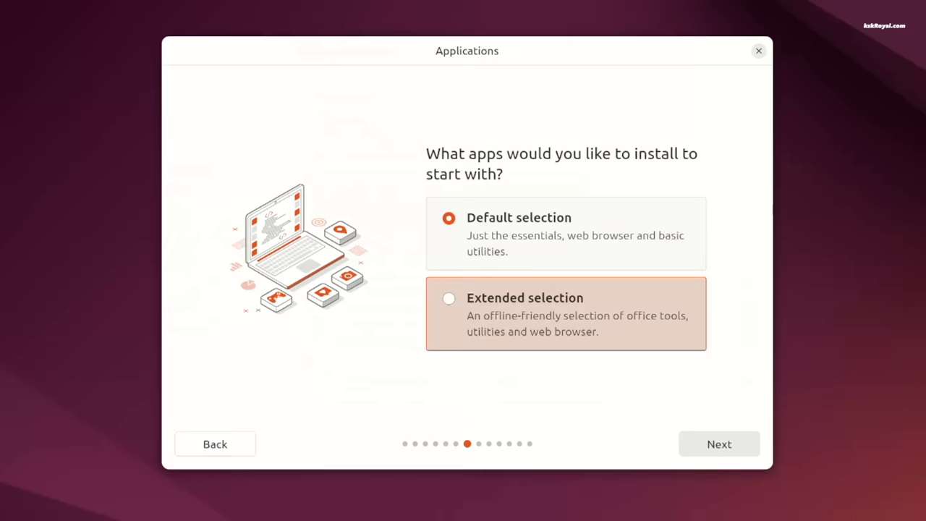
pyautogui.click(717, 444)
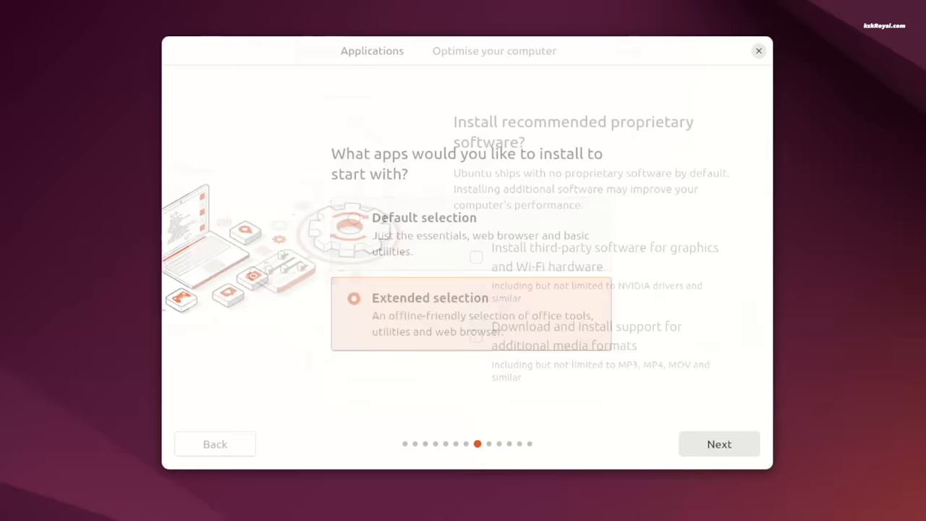
pyautogui.click(718, 443)
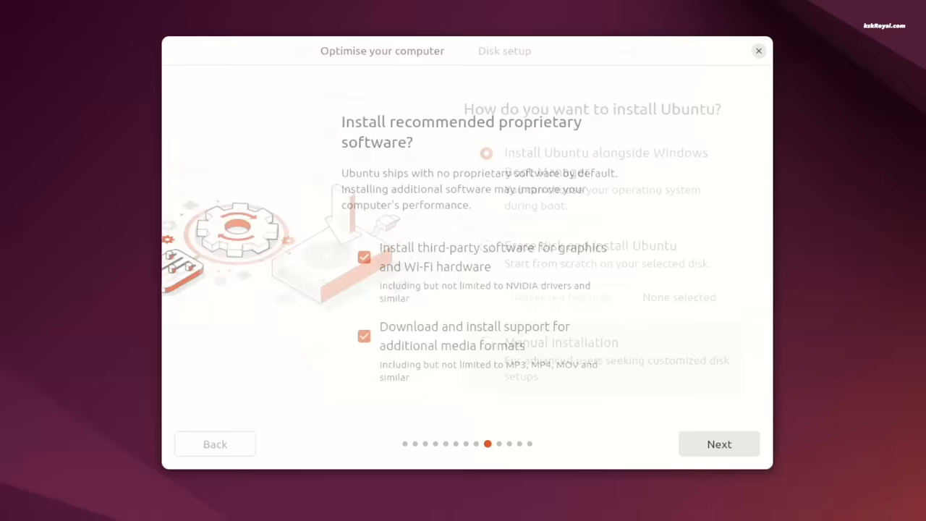
pyautogui.click(719, 444)
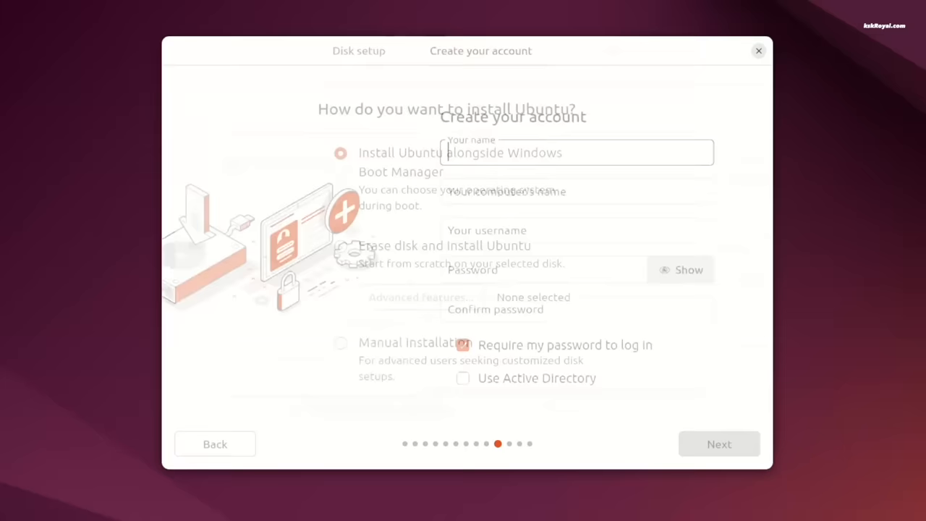
# Step: Set timezone Asia/Kolkata, finish installing, and reach Settings > Appearance
pyautogui.click(718, 444)
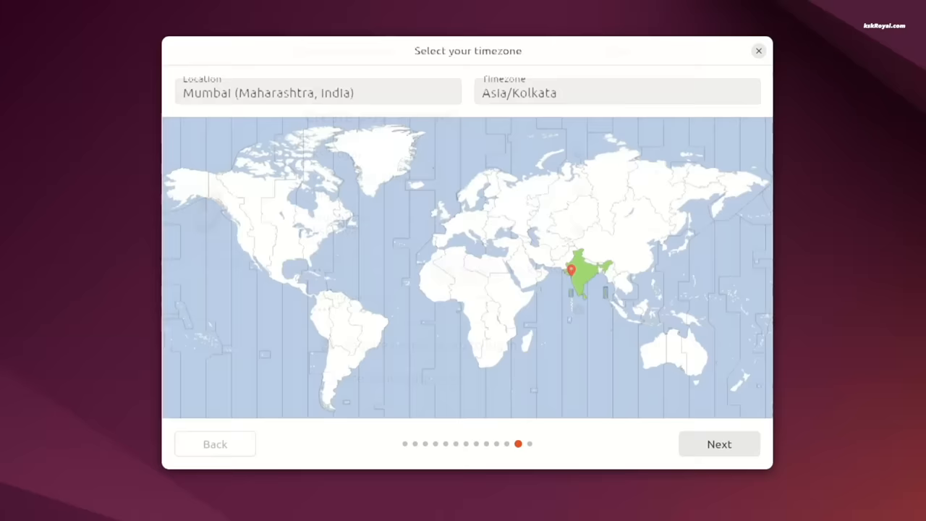
pyautogui.click(719, 444)
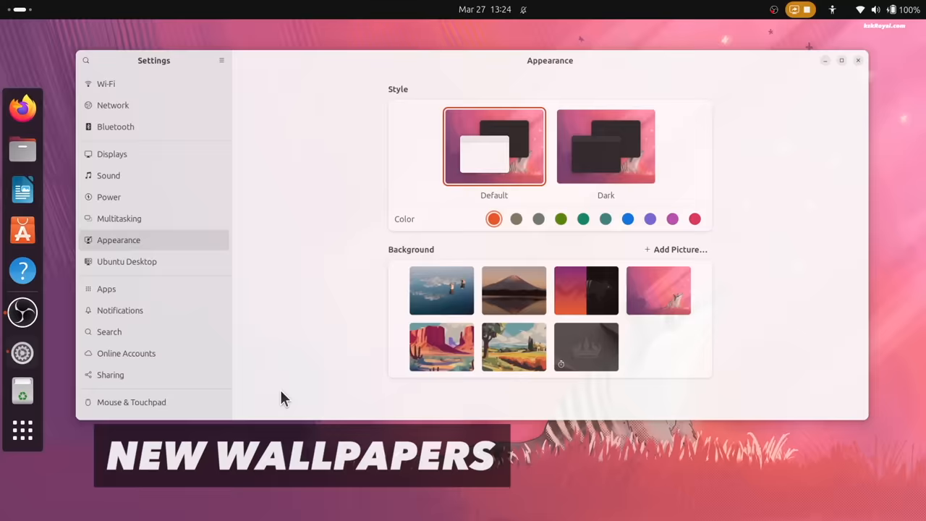
# Step: Scroll through the Background wallpaper thumbnails, then close Settings
pyautogui.scroll(-3)
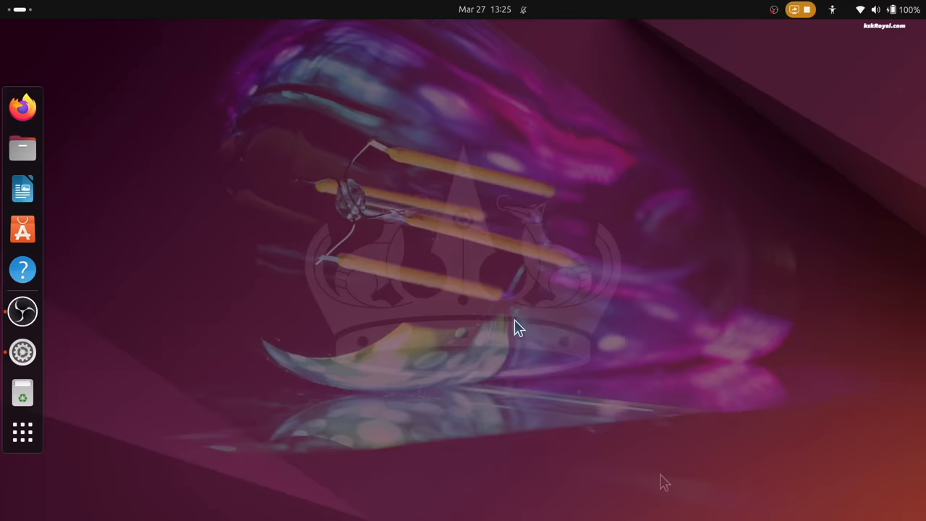
# Step: Reopen Settings on Appearance showing the full wallpaper gallery, including the aurora image
pyautogui.click(875, 9)
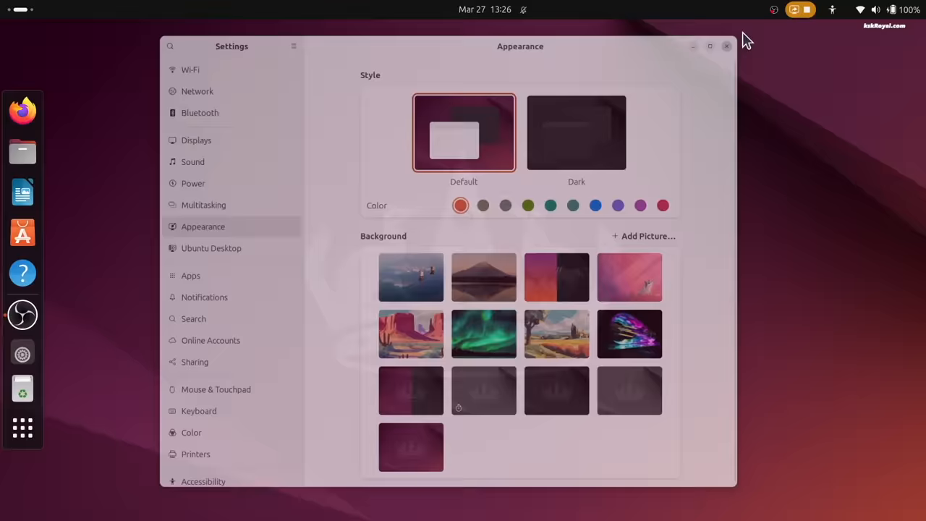
# Step: Check About > System Details for GNOME 46 and kernel 6.8, then start screen capture
pyautogui.click(726, 46)
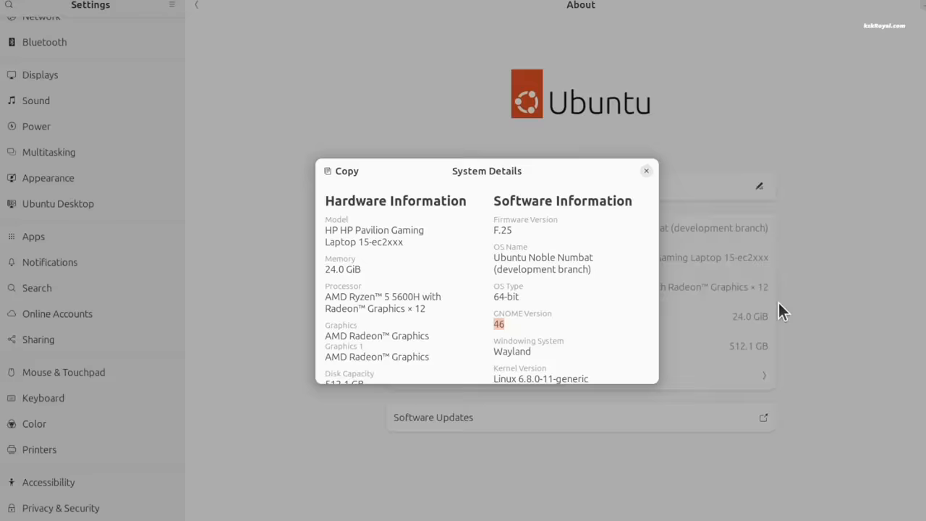
pyautogui.click(647, 170)
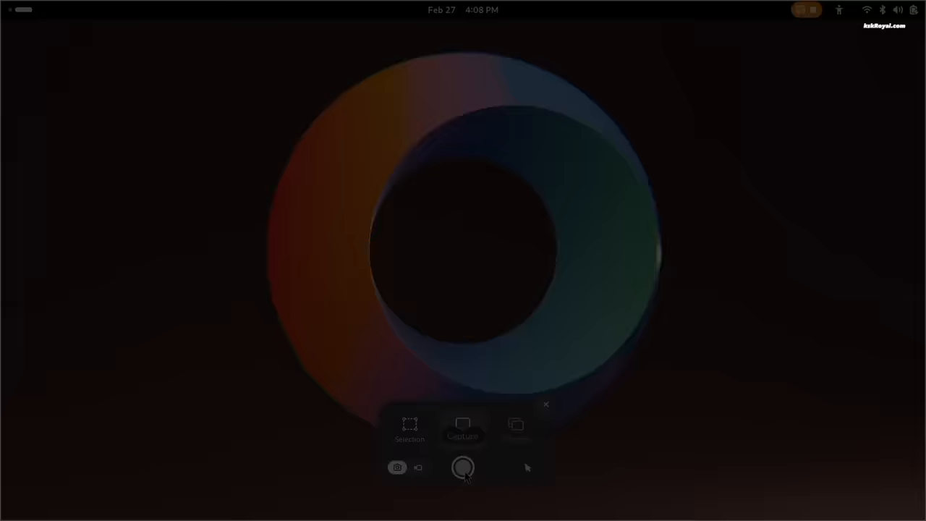
# Step: Capture the whole screen and view the Screenshot captured notification
pyautogui.click(462, 468)
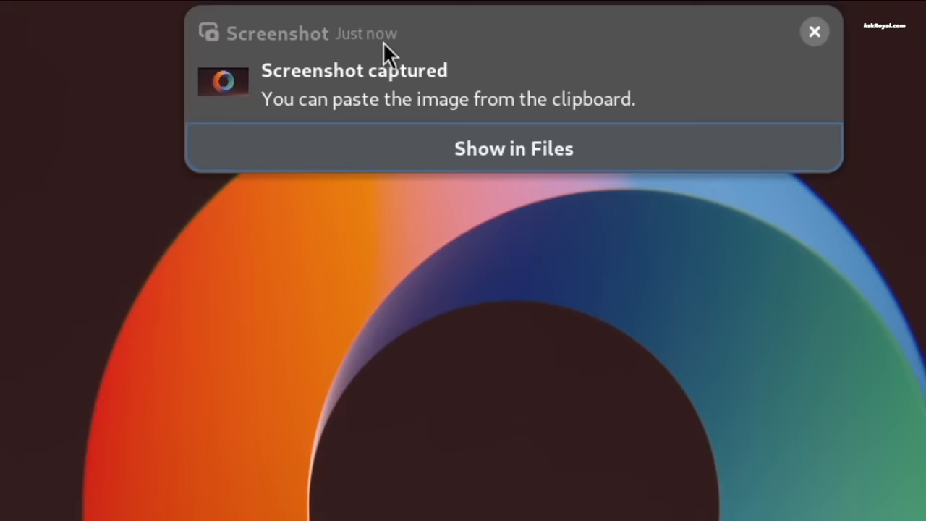
pyautogui.moveTo(318, 79)
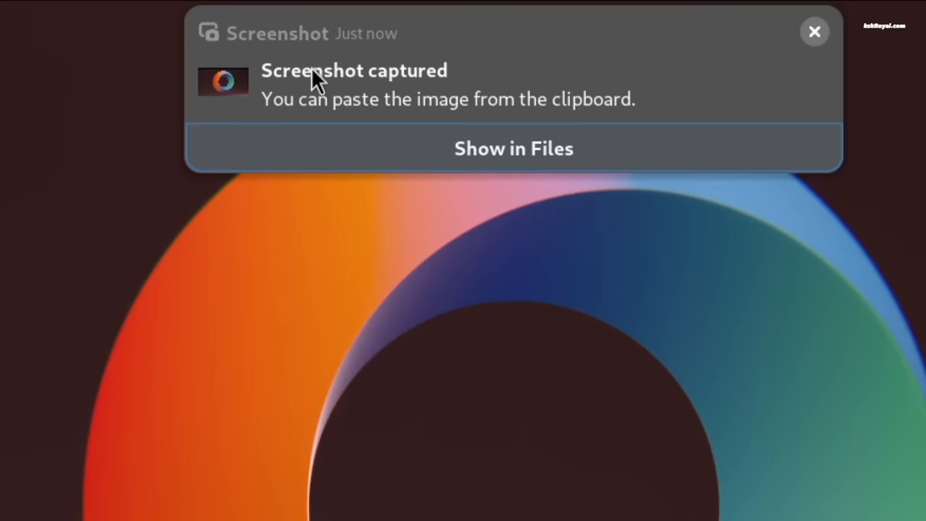
pyautogui.click(513, 148)
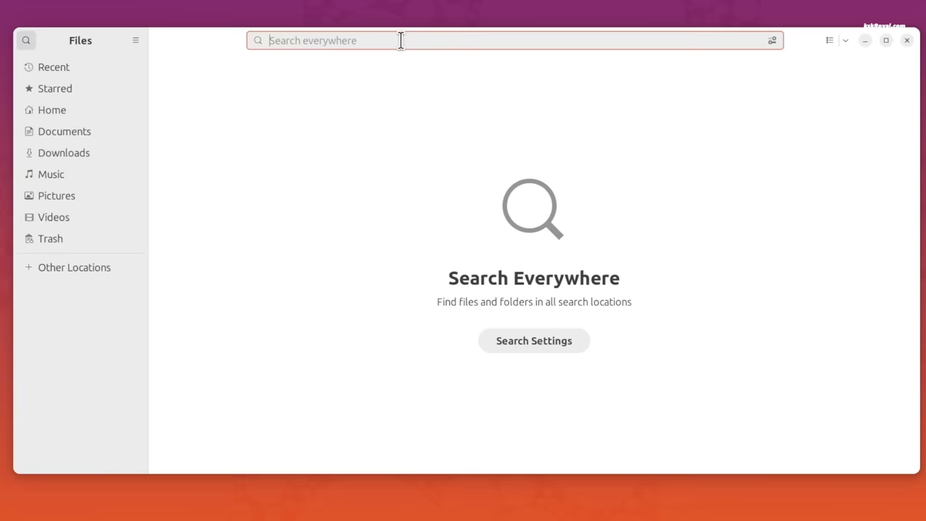
# Step: Search in Files, then show Properties for all 41 Documents items (407.9 MB)
pyautogui.write('.p')
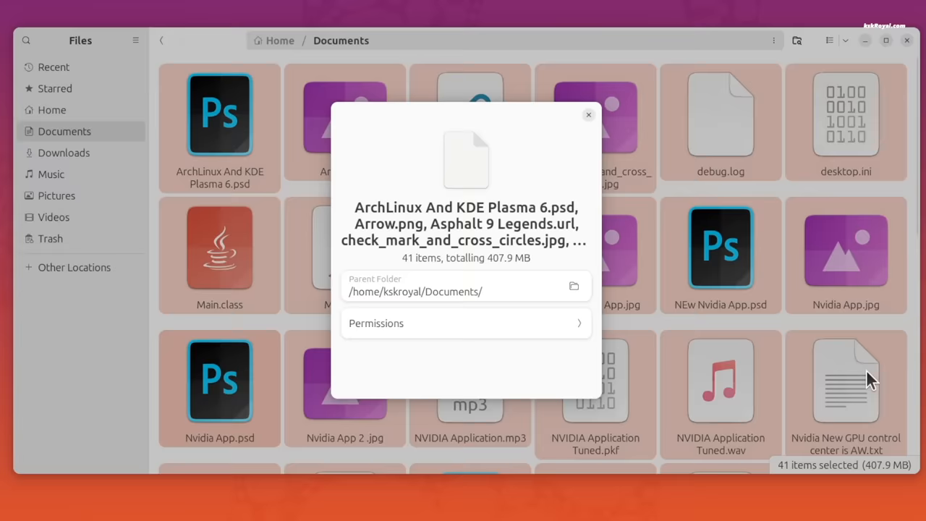
# Step: Reopen System Details listing GNOME 46 and Linux kernel 6.8.0-11-generic
pyautogui.click(588, 115)
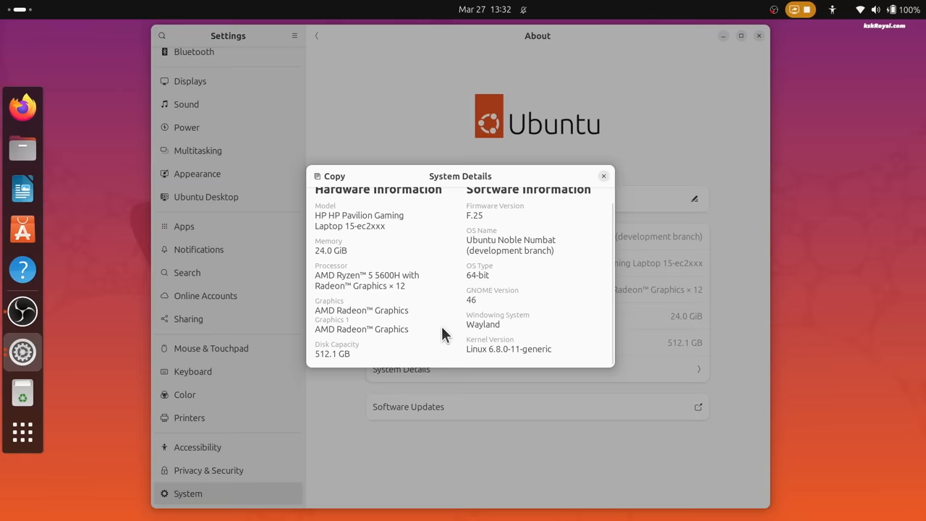
# Step: Dismiss the System Details summary and switch to Privacy & Security, showing Screen Lock options
pyautogui.click(604, 176)
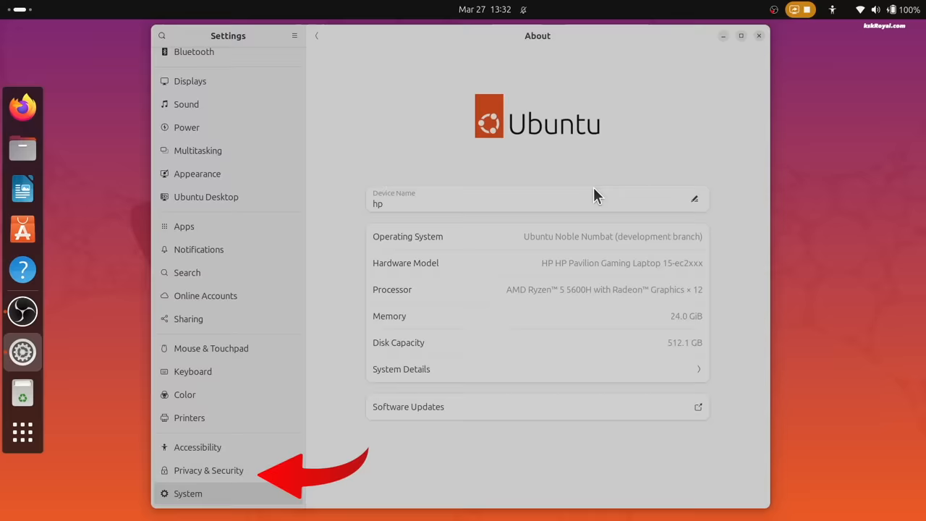
pyautogui.click(208, 471)
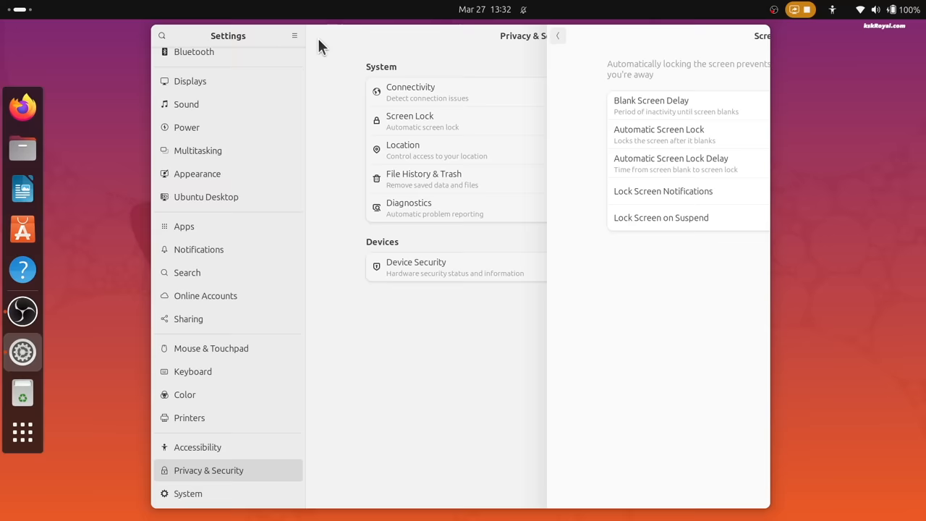
# Step: Check Firefox's app permissions, then review Default Apps, keeping Calendar as the calendar app
pyautogui.click(183, 226)
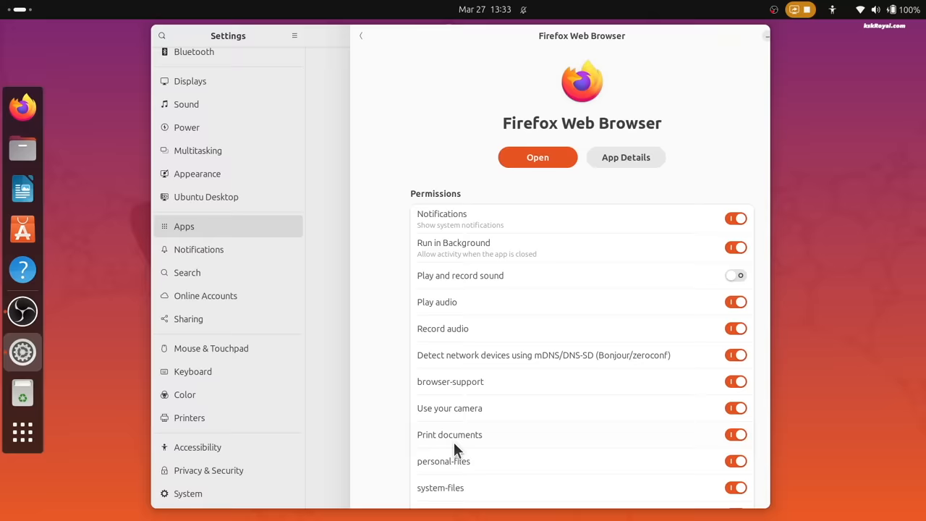
pyautogui.click(361, 35)
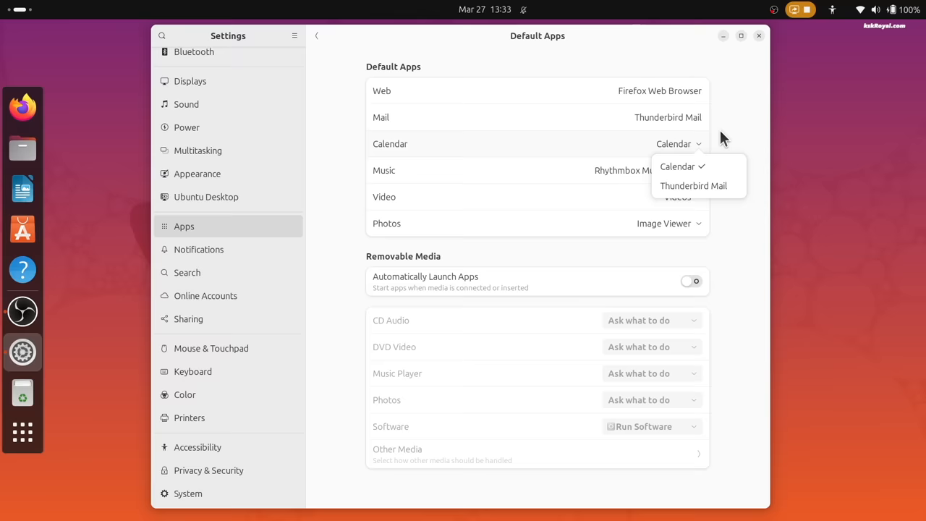
pyautogui.click(22, 348)
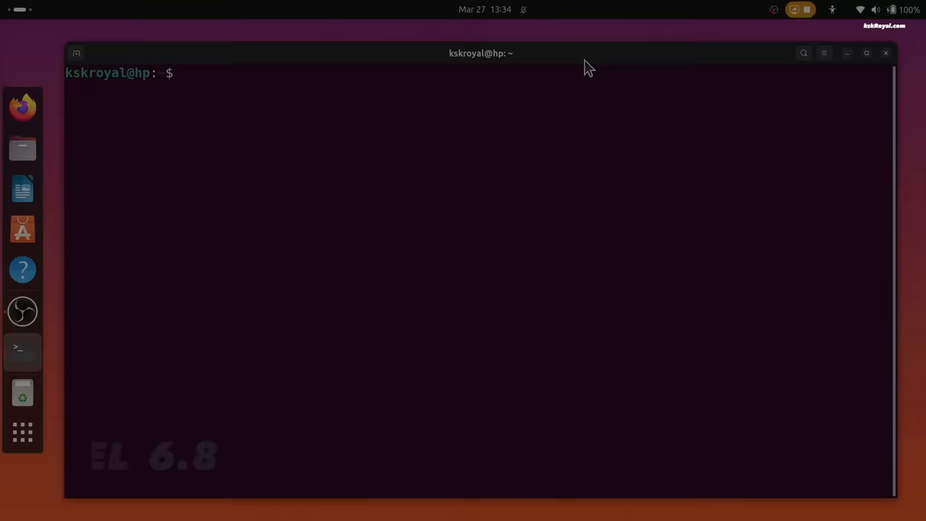
# Step: Run 'uname -ar' in the terminal to show kernel and system information
pyautogui.write('uname -ar')
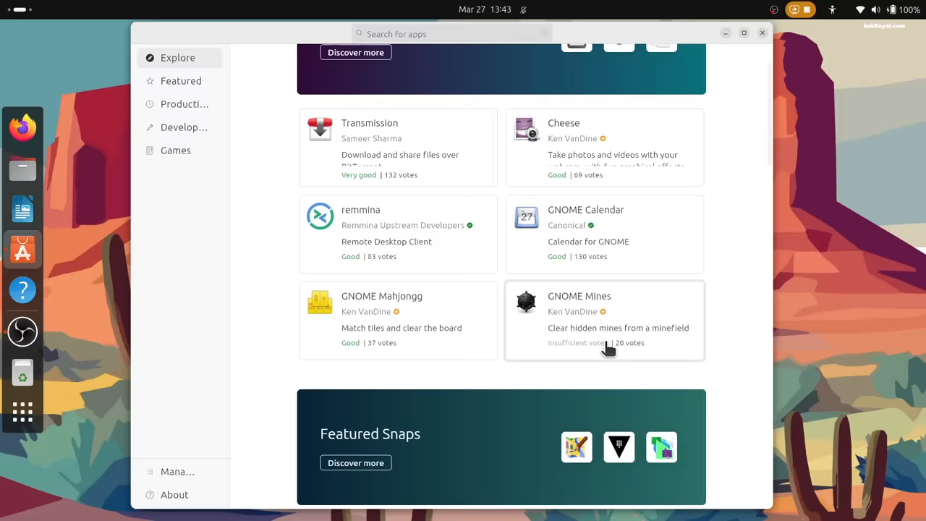
# Step: View the App Center About page, then scroll through the Featured apps list
pyautogui.click(174, 494)
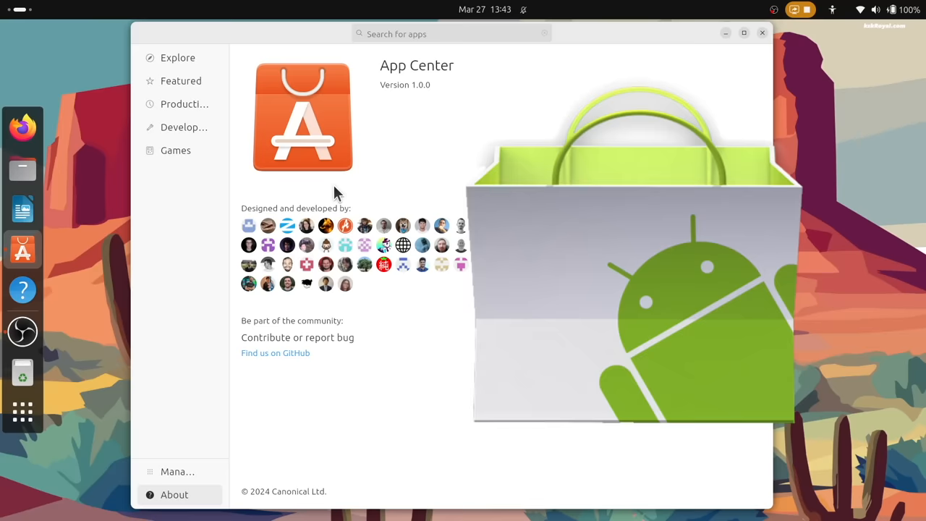
pyautogui.click(181, 80)
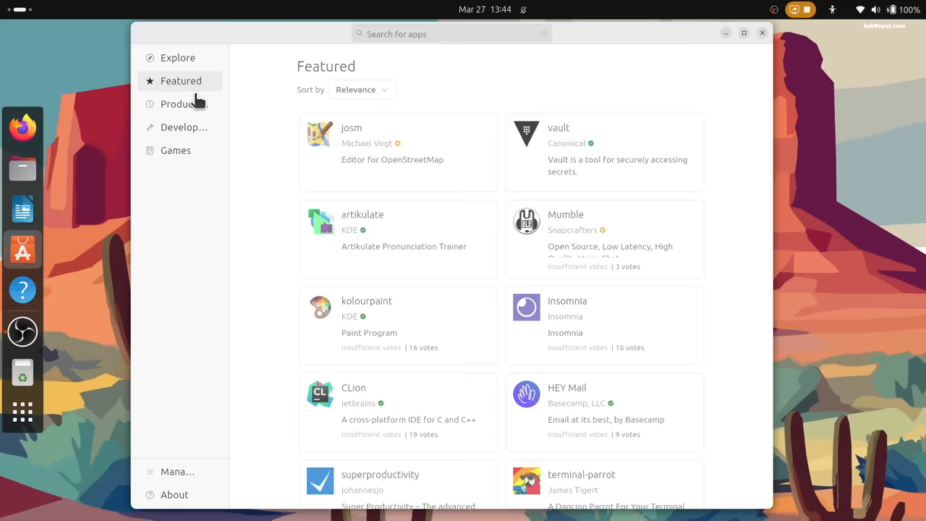
pyautogui.scroll(-3)
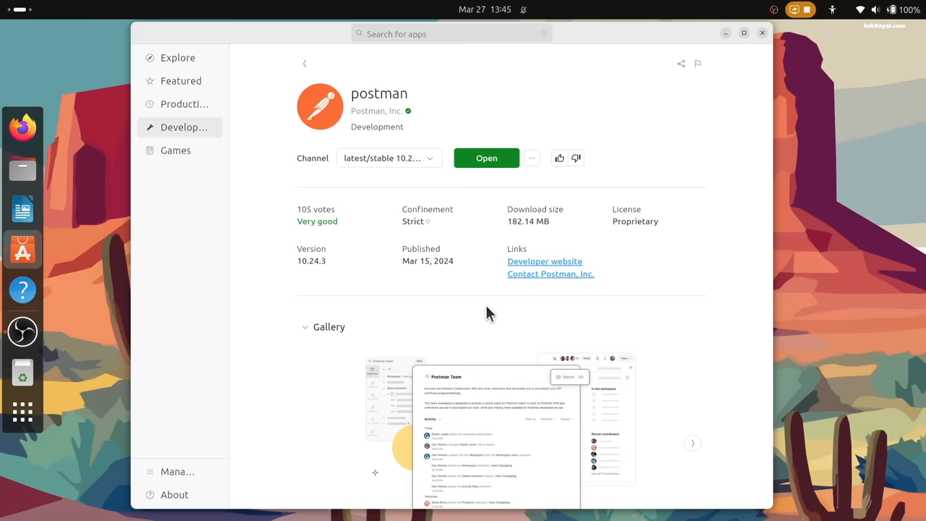
# Step: Finish with Postman's details page and go to Manage for installed apps
pyautogui.click(486, 158)
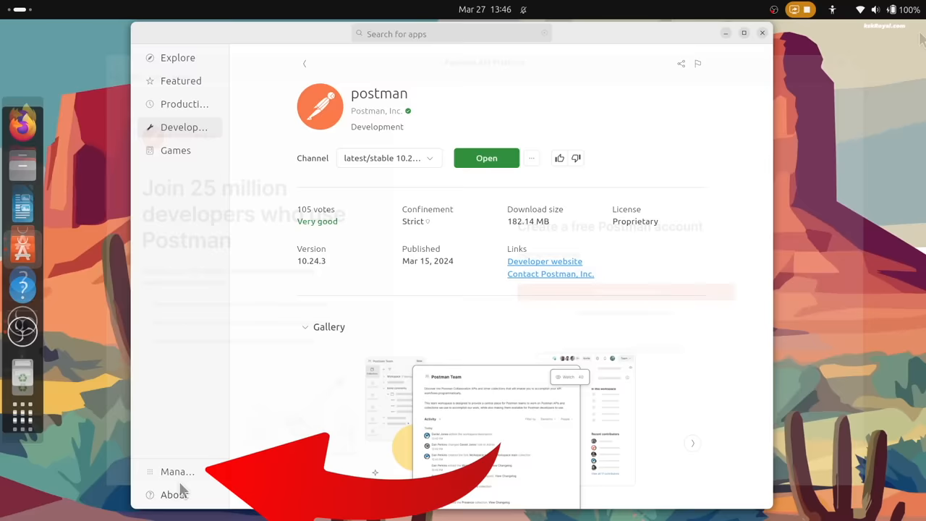
pyautogui.click(178, 471)
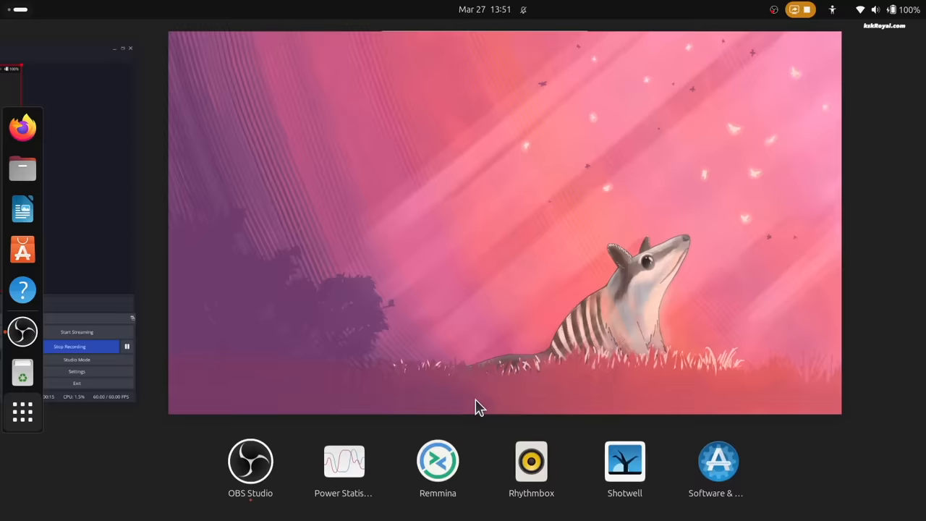
# Step: Show the Quick Settings menu with Wi-Fi, Bluetooth, Power Mode and volume controls
pyautogui.click(717, 461)
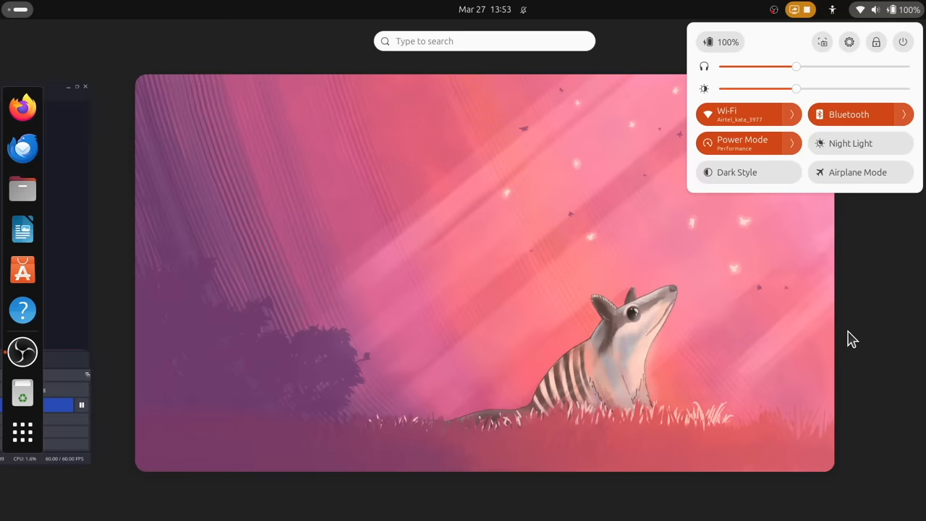
# Step: Expand Power Mode to list Performance (checked), Balanced and Power Saver
pyautogui.click(742, 143)
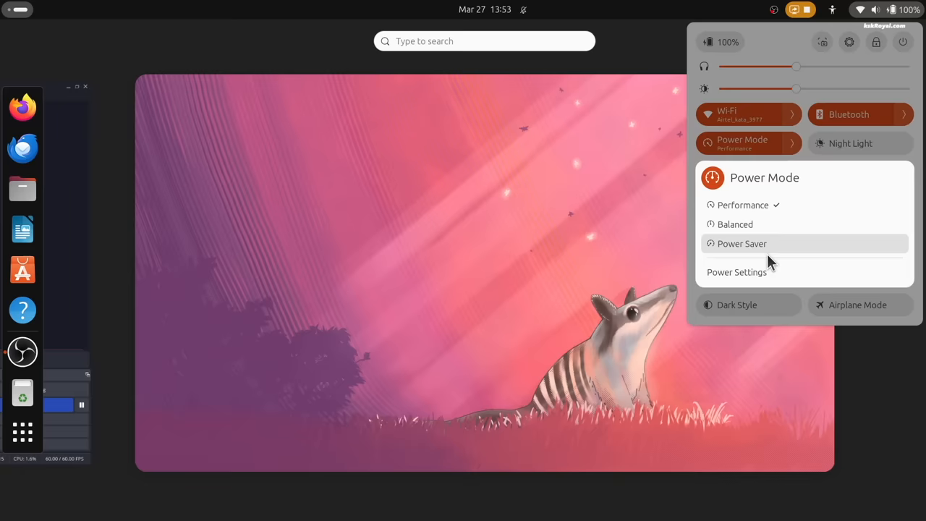